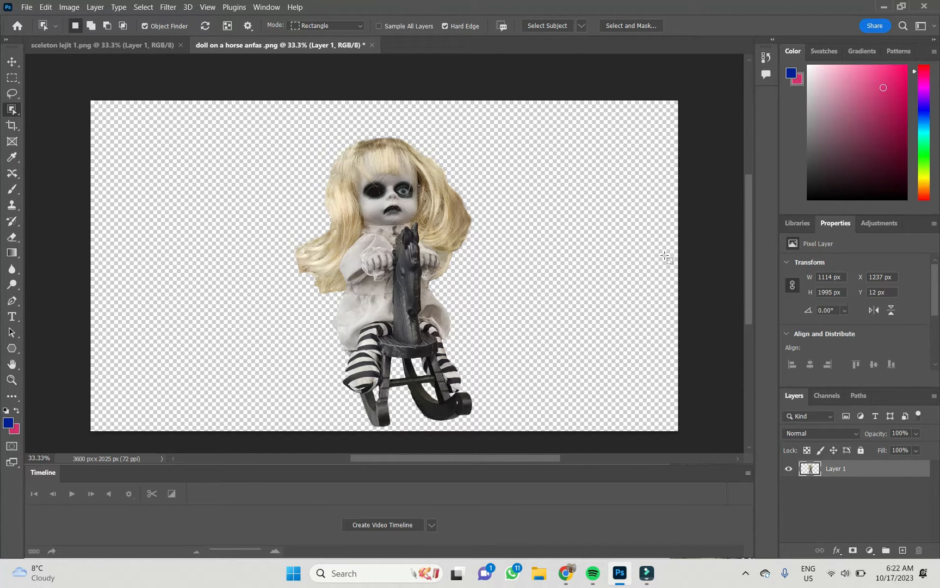
{"action": "mouse_move", "coordinate": [564, 109]}
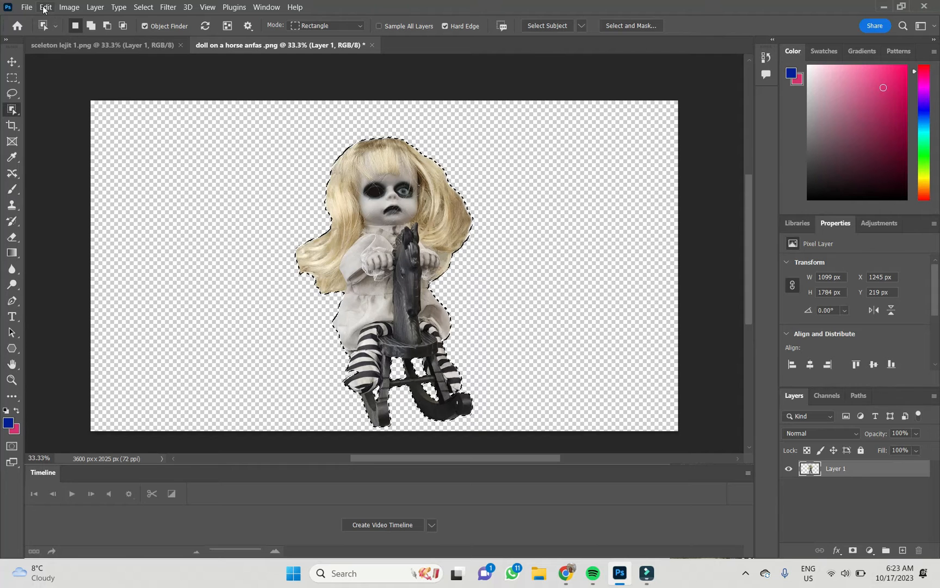
Step: Apply Edit > Transform > Perspective to the doll, skewing it about one degree
{"action": "left_click", "coordinate": [45, 6]}
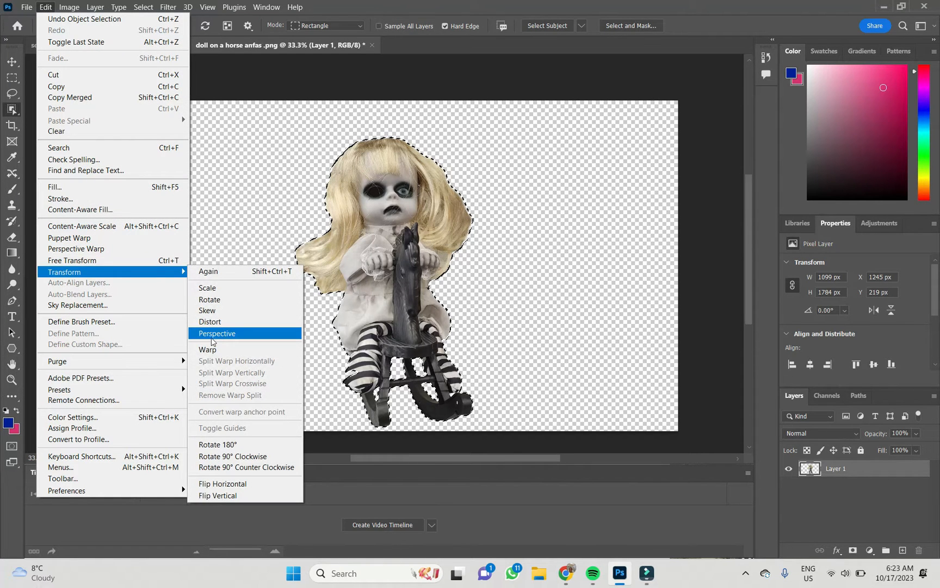
{"action": "left_click", "coordinate": [216, 334]}
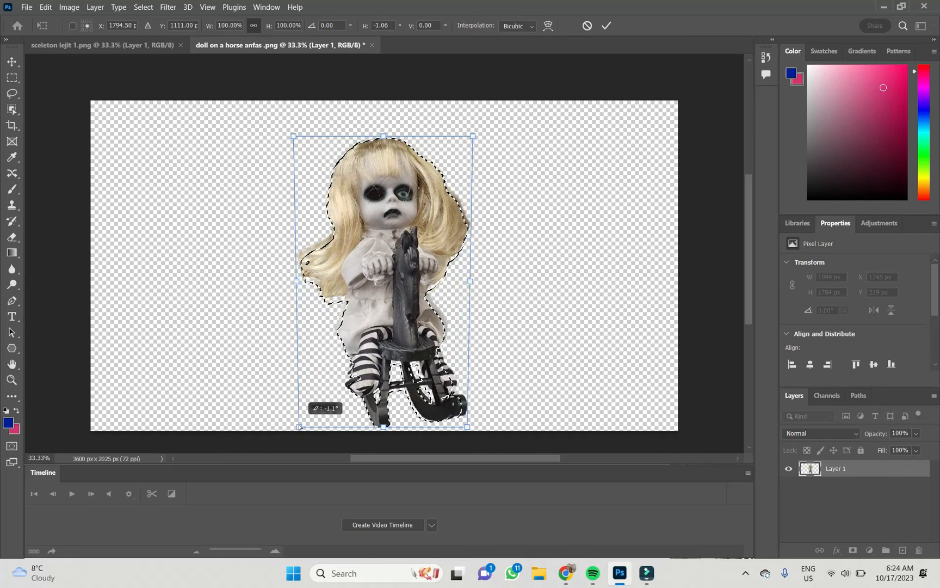
{"action": "left_click", "coordinate": [606, 25]}
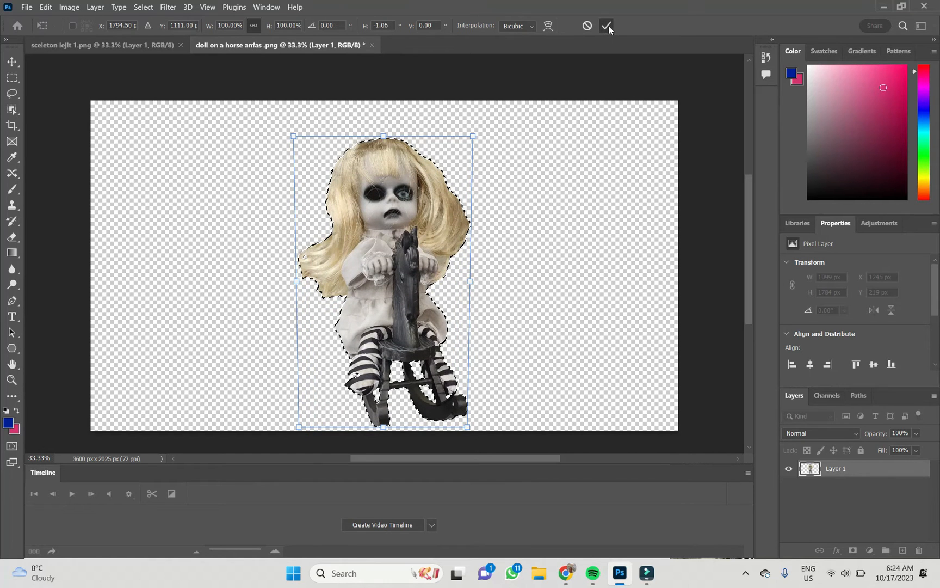
Step: Discard the one-degree skew and restart Edit > Transform > Perspective on the doll
{"action": "left_click", "coordinate": [606, 25]}
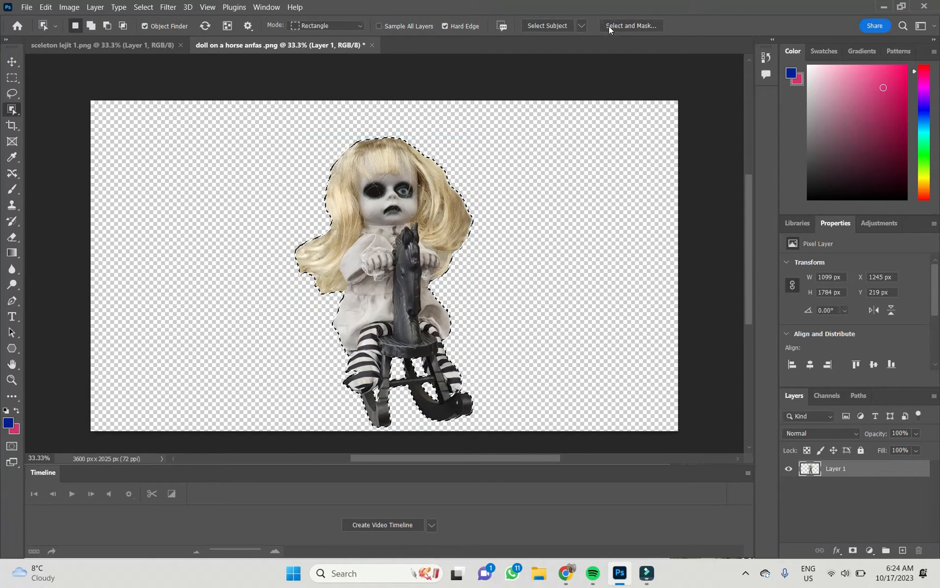
{"action": "left_click", "coordinate": [45, 7]}
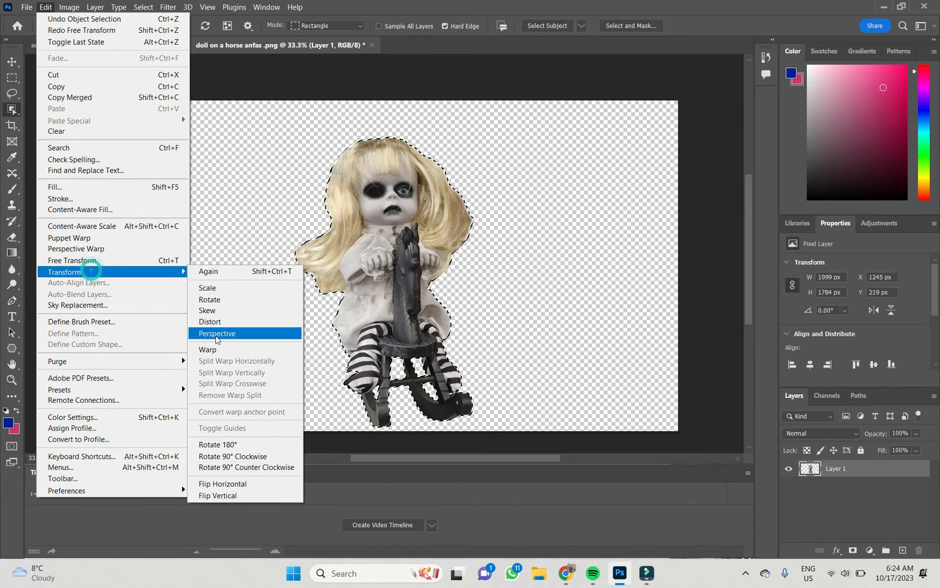
{"action": "left_click", "coordinate": [217, 333]}
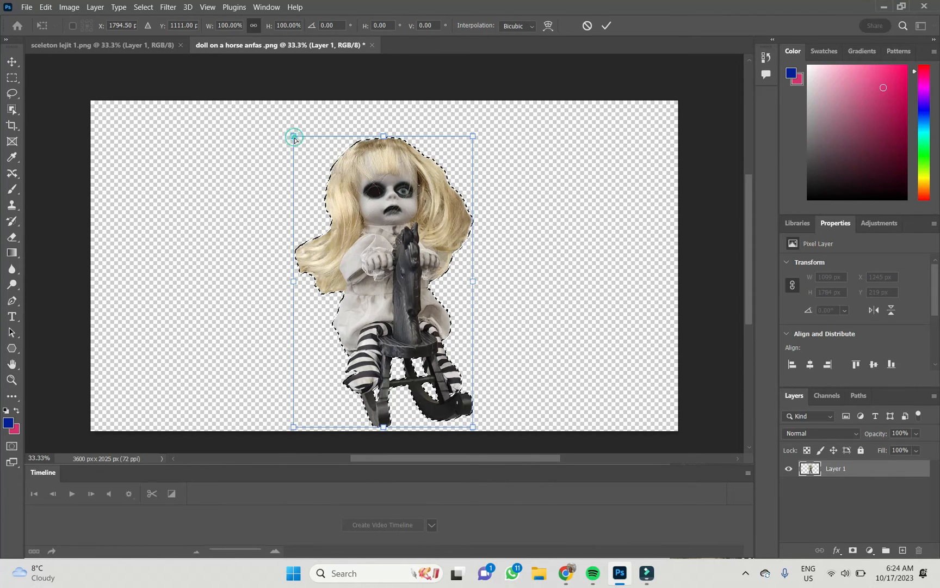